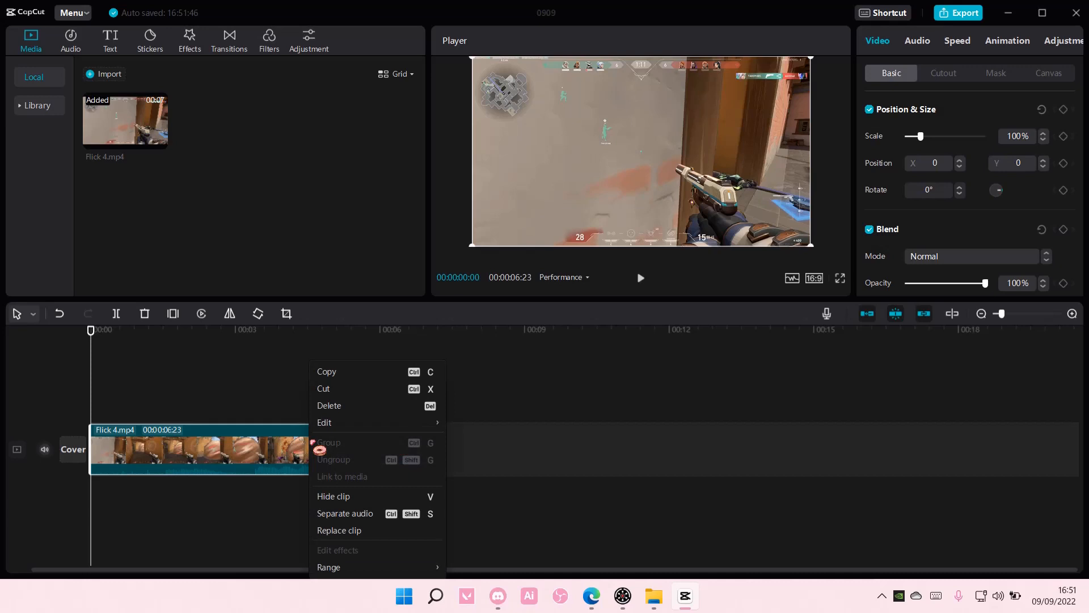
Step: Try separating the clip's audio onto its own track, then undo it
left_click(345, 513)
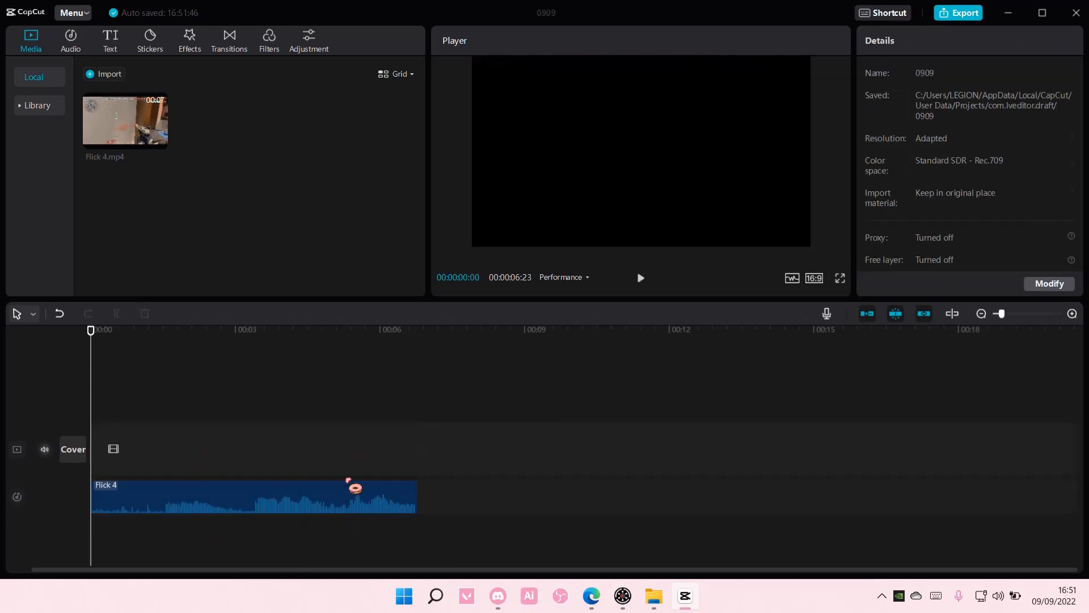
left_click(250, 496)
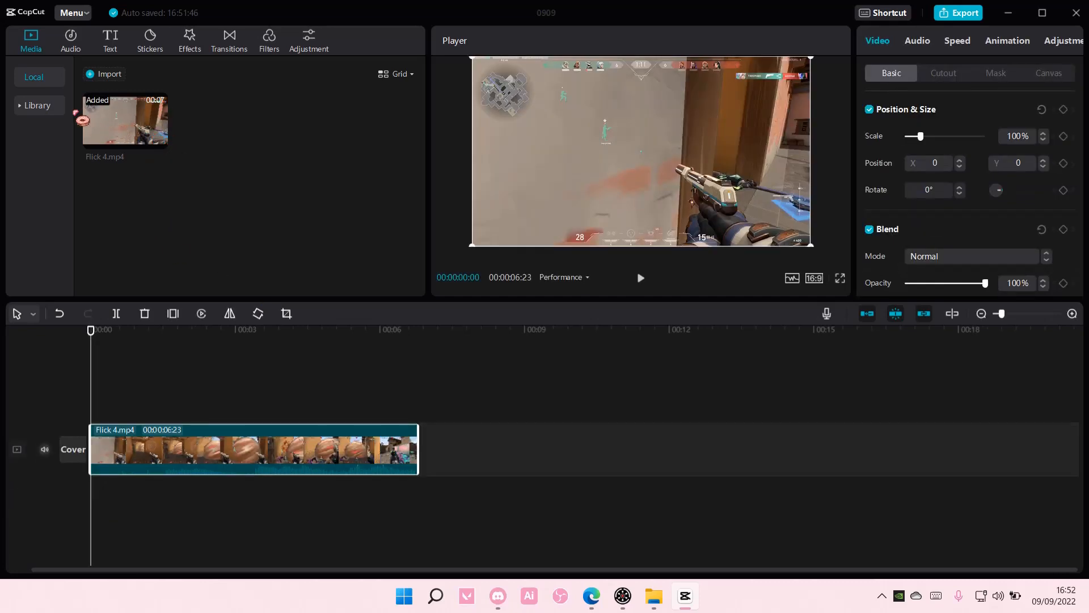
Step: Import the extracted audio from Extracted audios and add it as a track beneath the clip
left_click(70, 40)
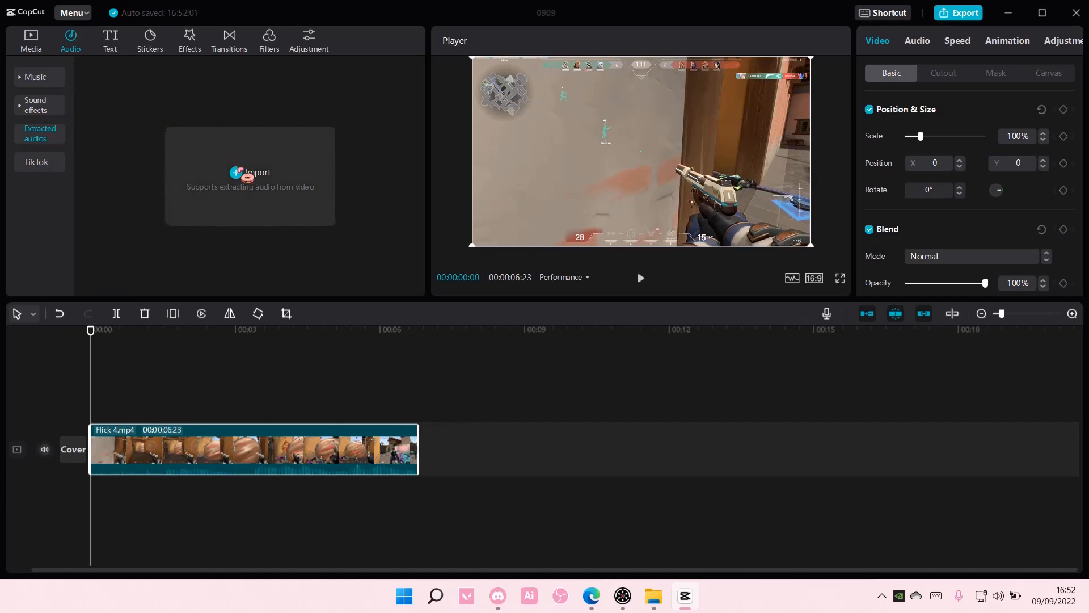
left_click(250, 175)
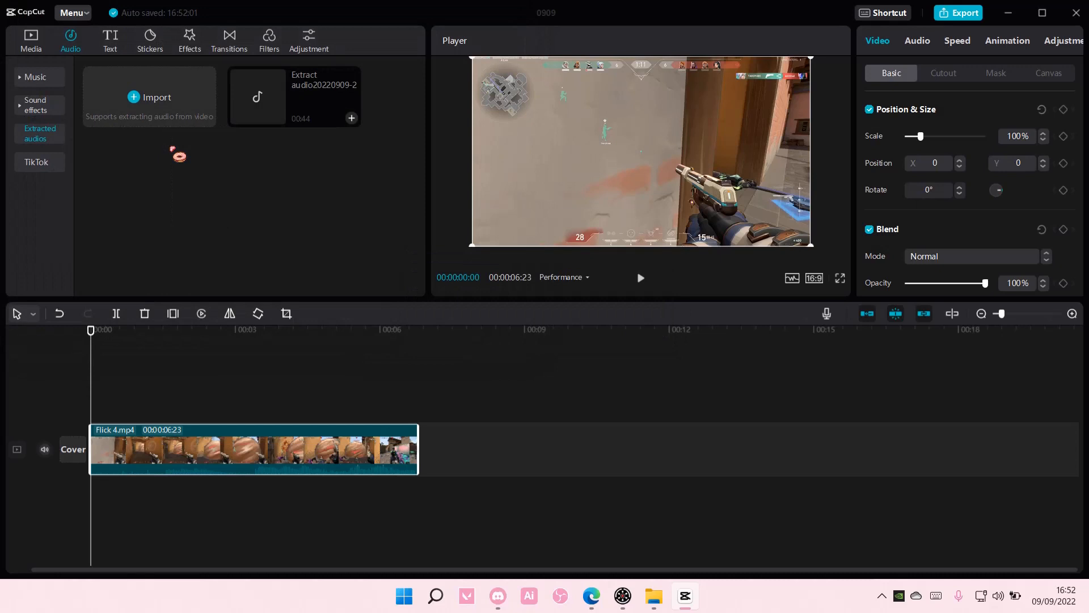
mouse_move(350, 118)
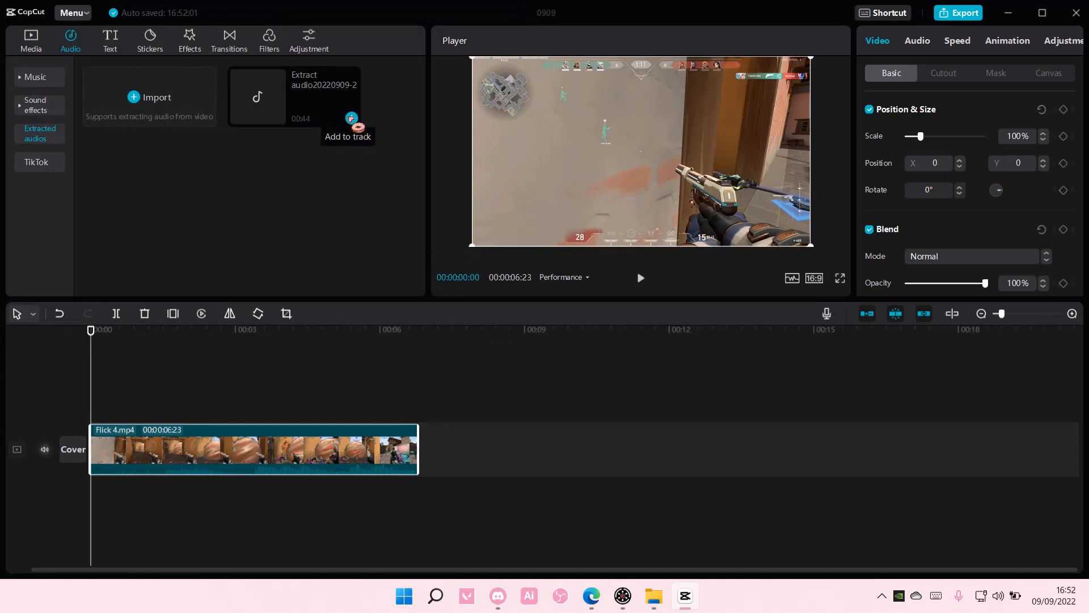
left_click(352, 118)
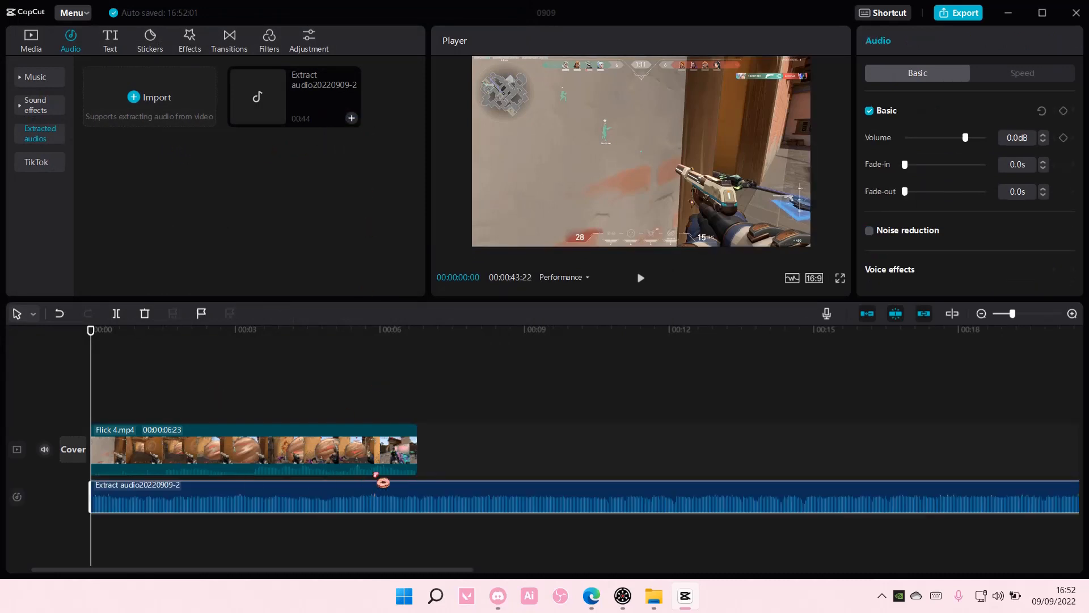